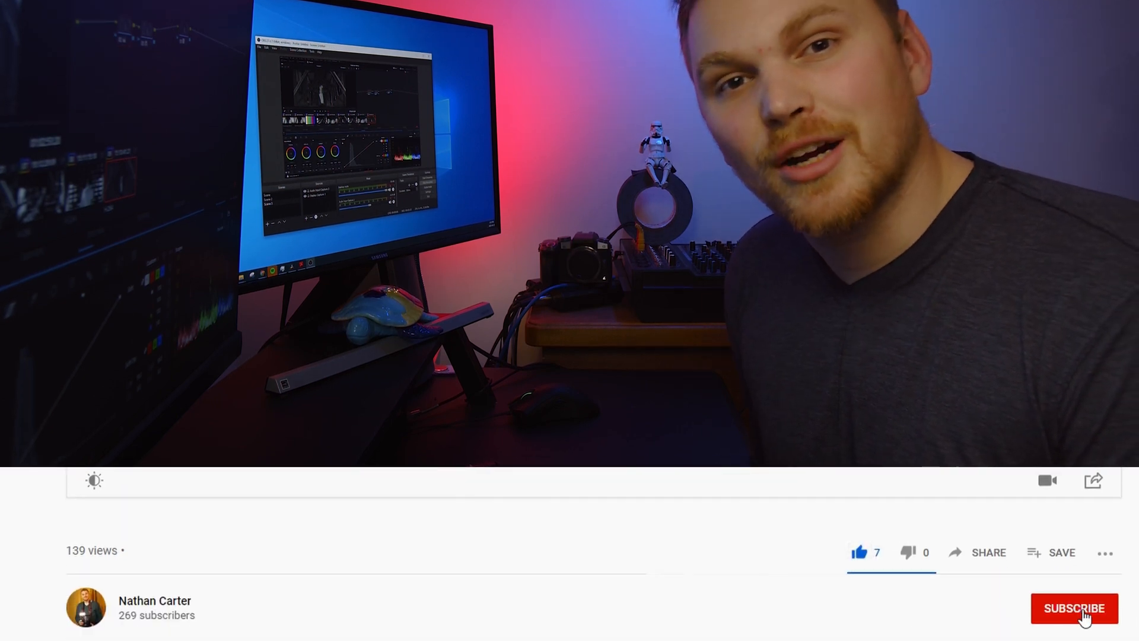
Apply the Panasonic 'V-Log to V-709' LUT to node 03 from the LUTs library
{"action": "left_click", "coordinate": [1074, 609]}
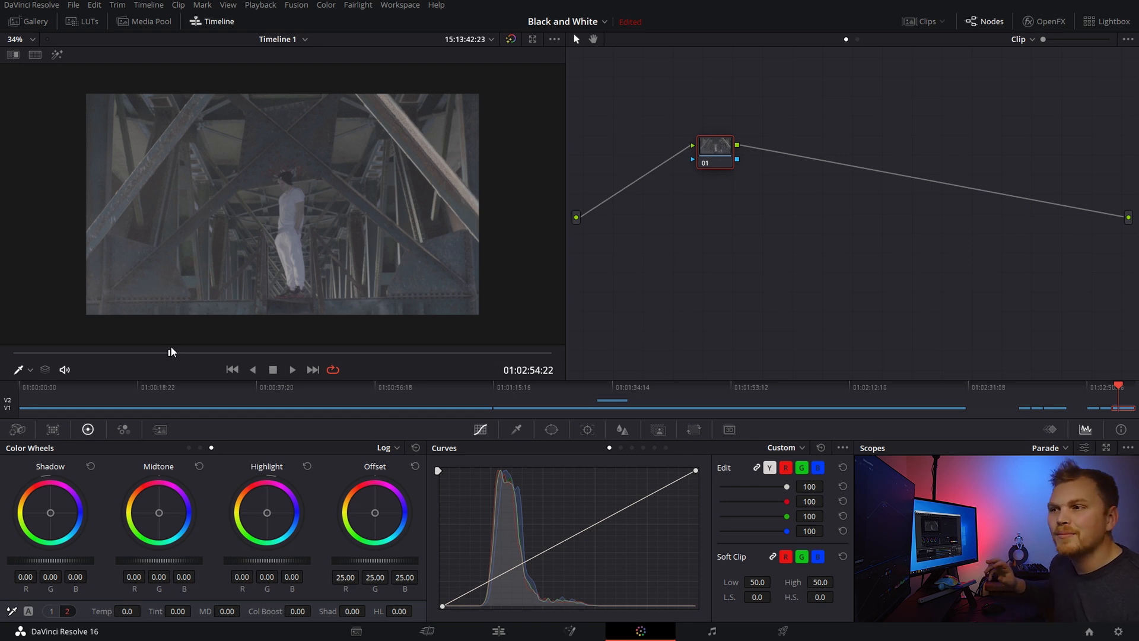
{"action": "mouse_move", "coordinate": [611, 228]}
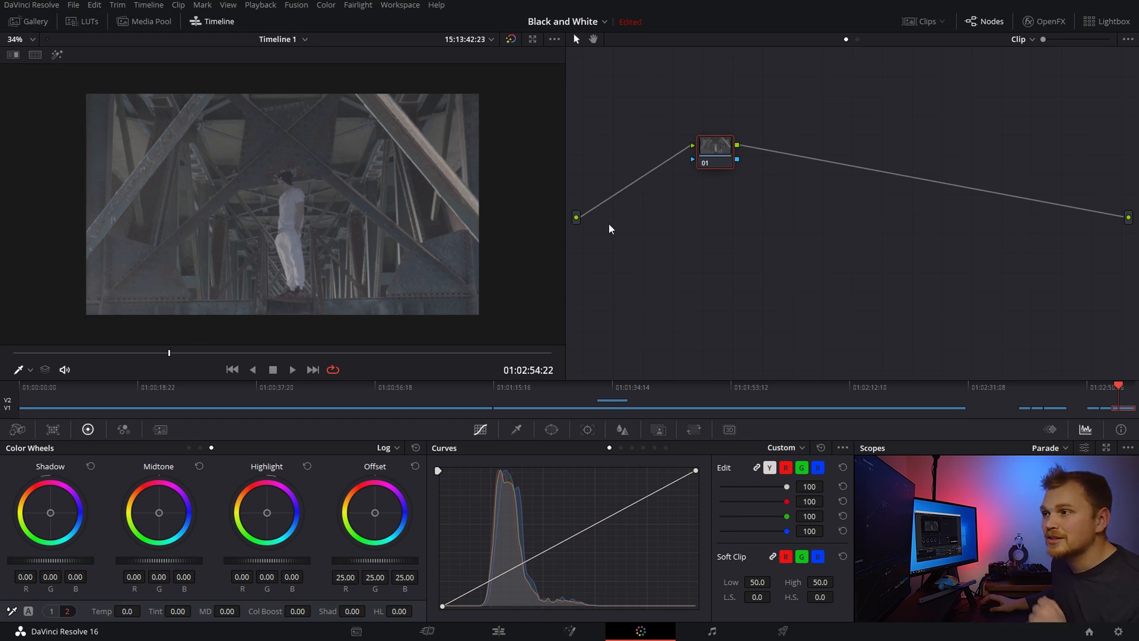
{"action": "mouse_move", "coordinate": [172, 357]}
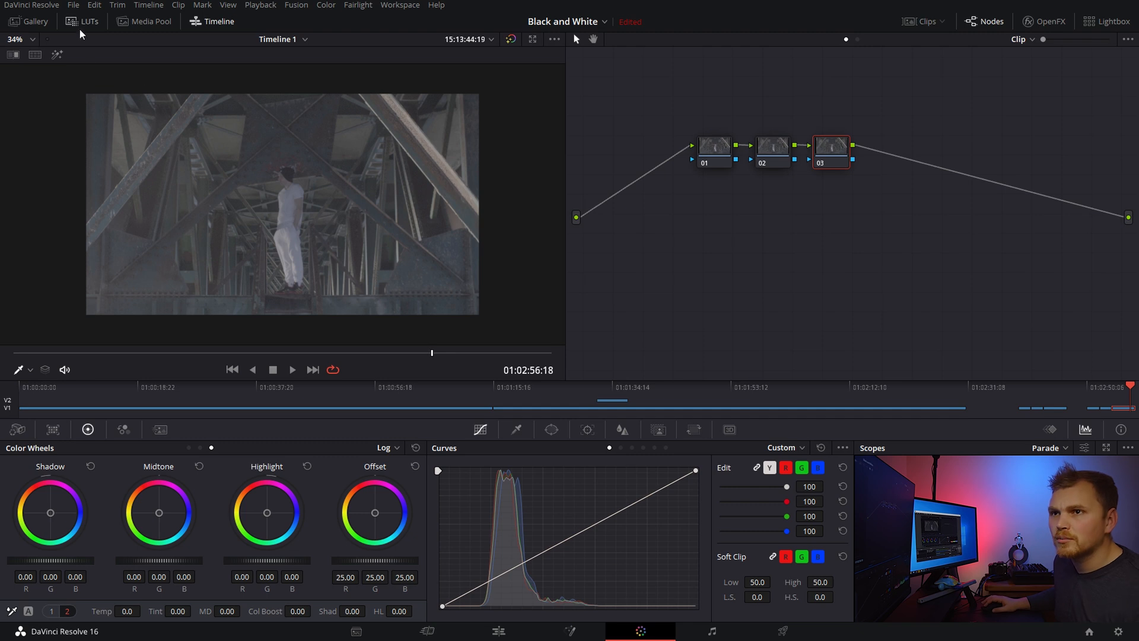
{"action": "left_click", "coordinate": [84, 22]}
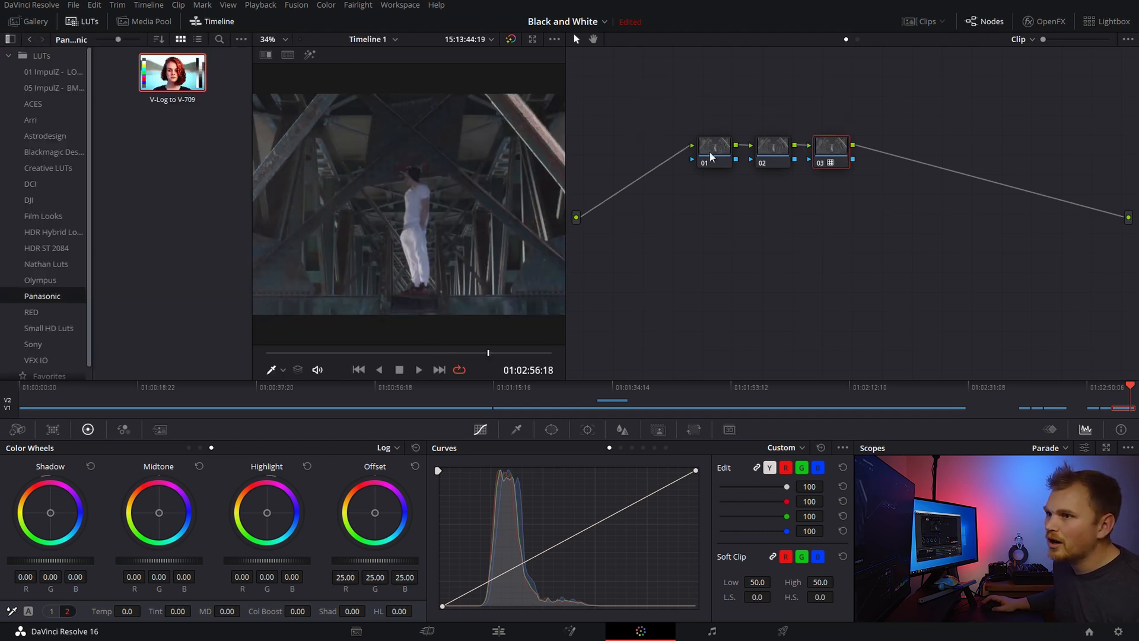
{"action": "left_click", "coordinate": [82, 21]}
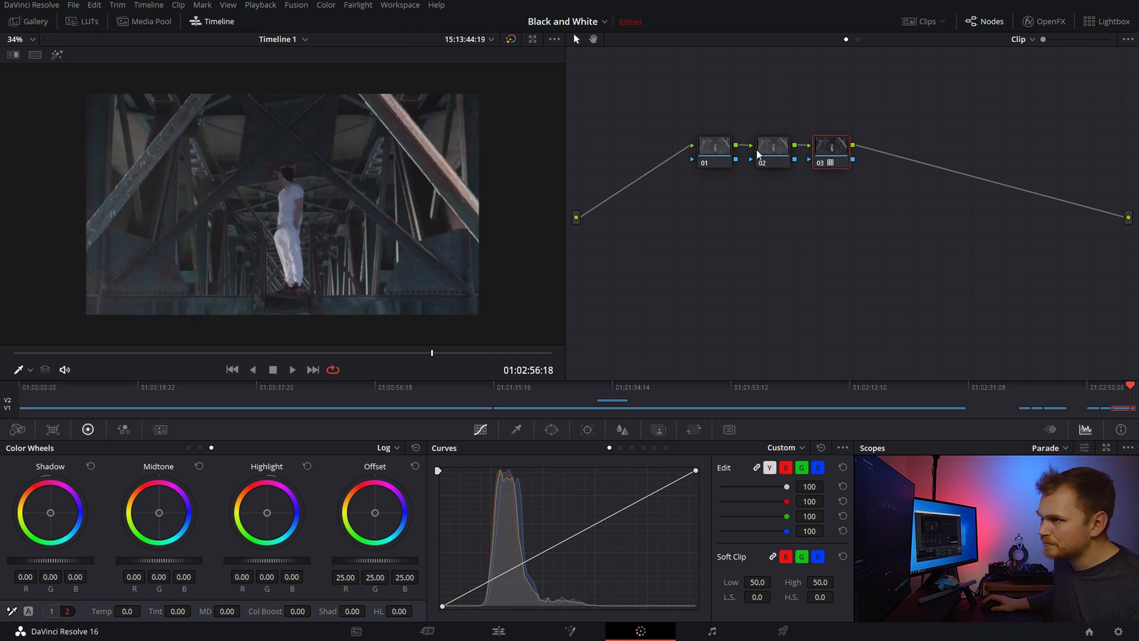
{"action": "left_click", "coordinate": [772, 148]}
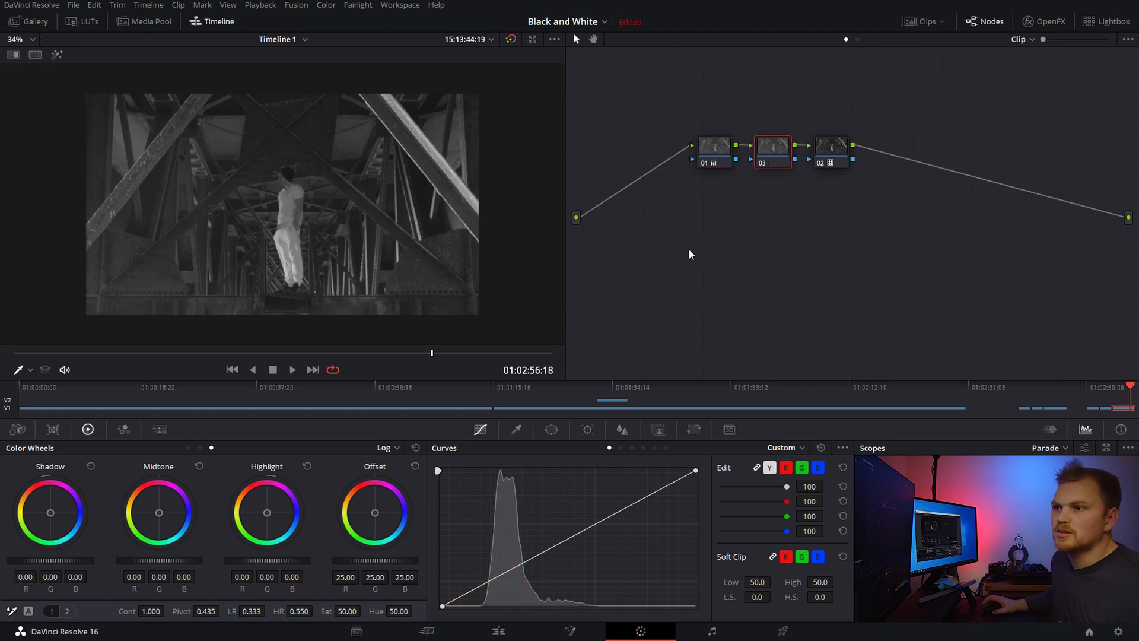
{"action": "mouse_move", "coordinate": [99, 544]}
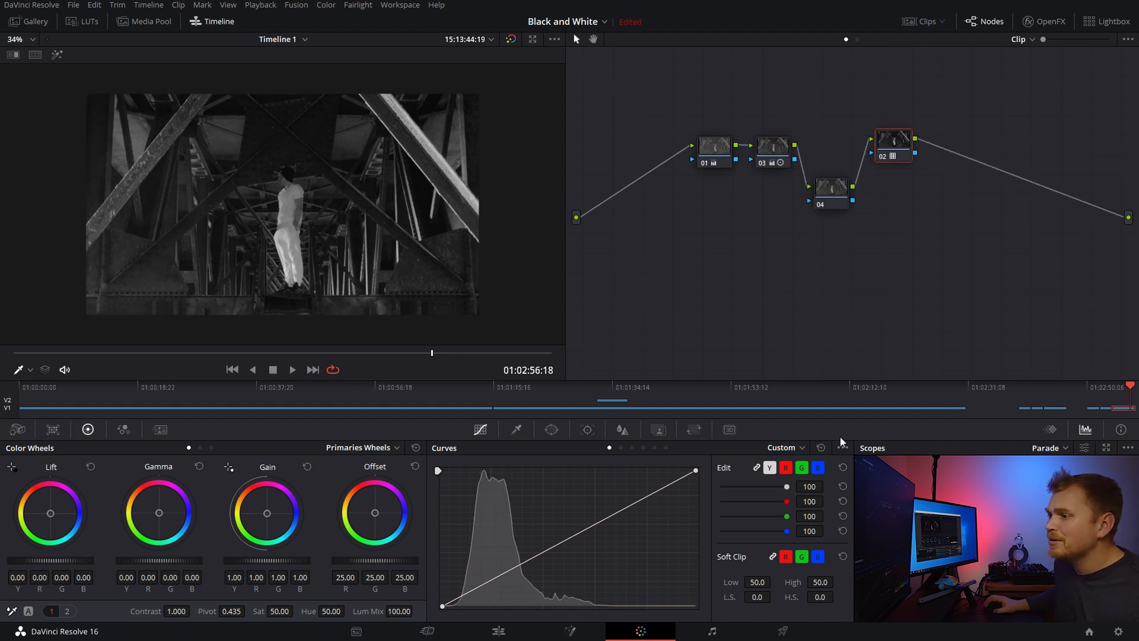
Add a midpoint to the luminance curve and drag the top point down to roll off highlights
{"action": "left_click", "coordinate": [843, 448]}
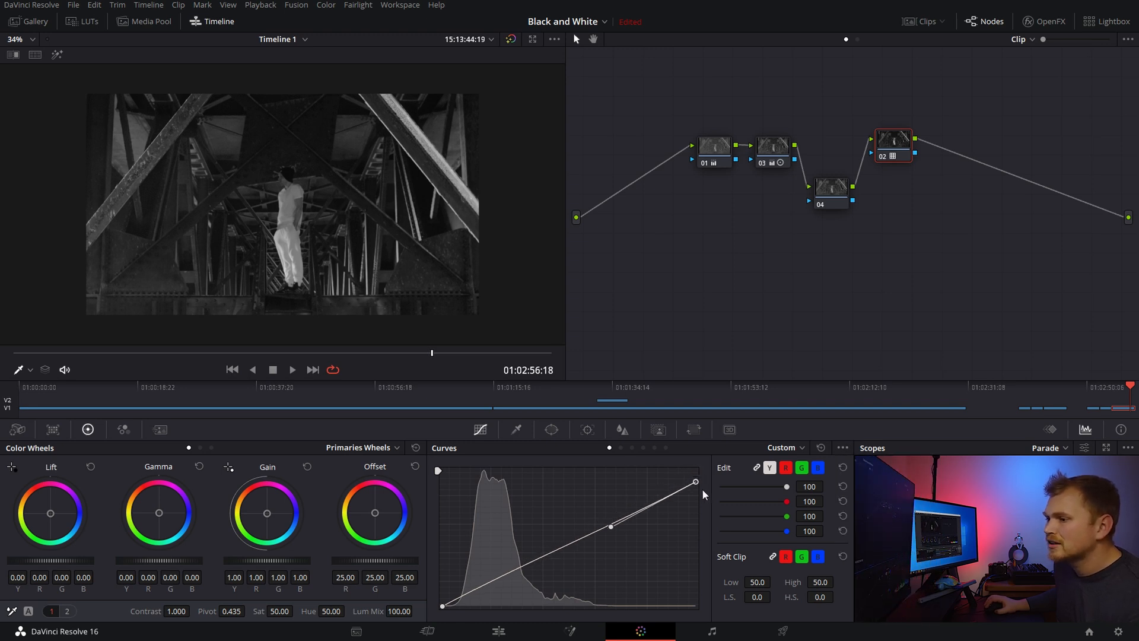
{"action": "left_click_drag", "start_coordinate": [611, 525], "coordinate": [593, 498]}
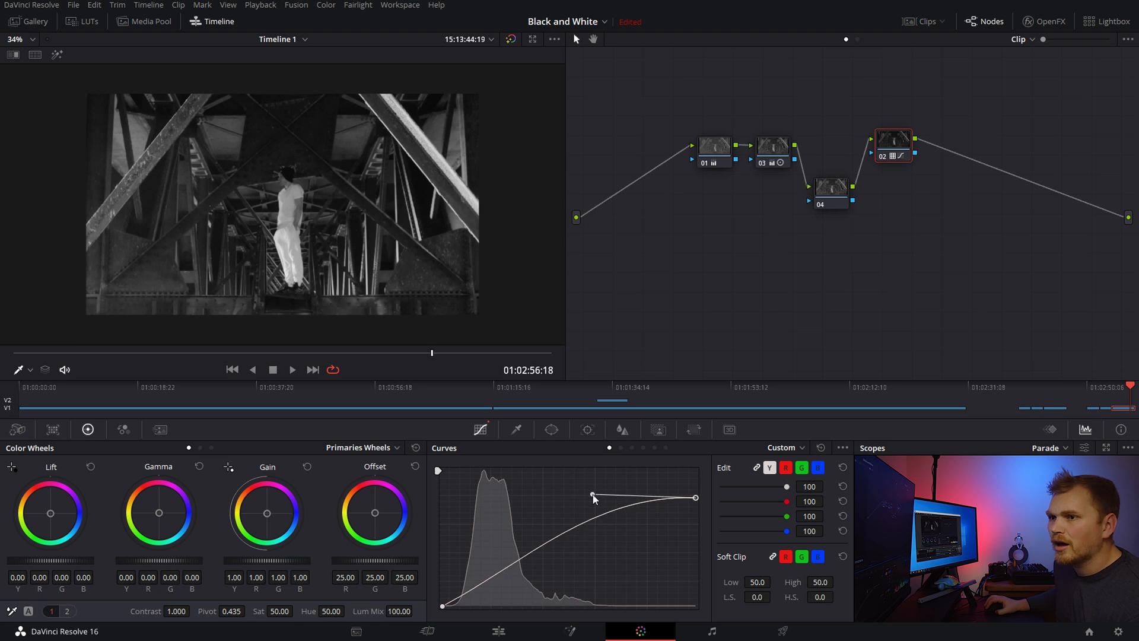
{"action": "left_click_drag", "start_coordinate": [592, 498], "coordinate": [590, 502]}
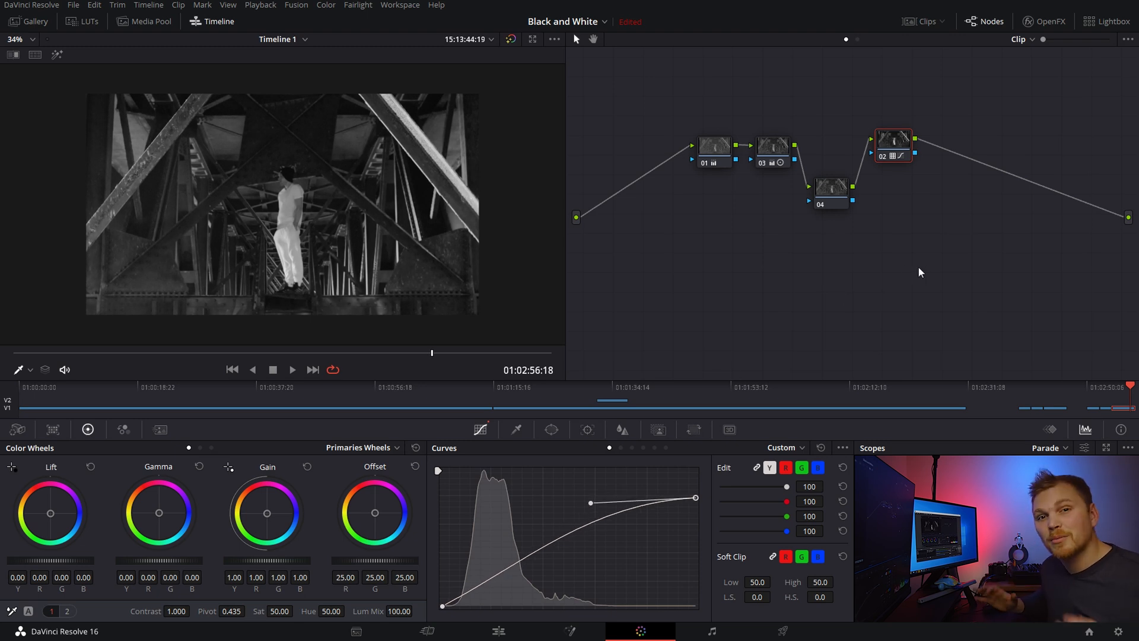